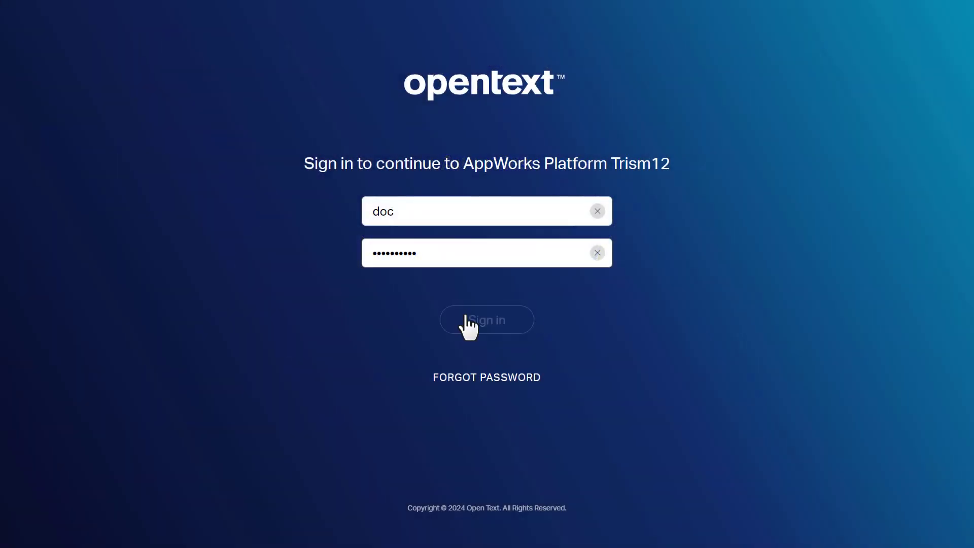
Sign in and open My Workspace from Workspace Documents.
left_click(487, 319)
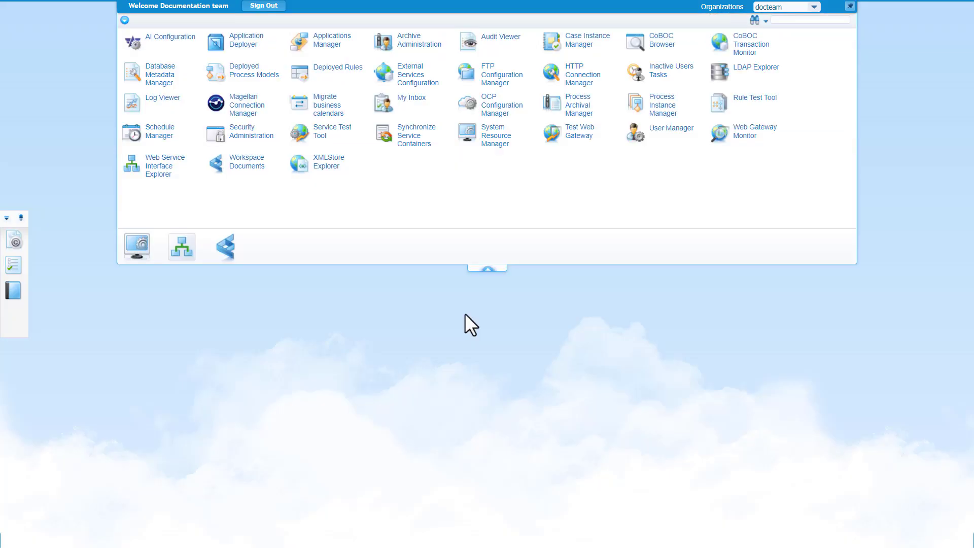
left_click(238, 161)
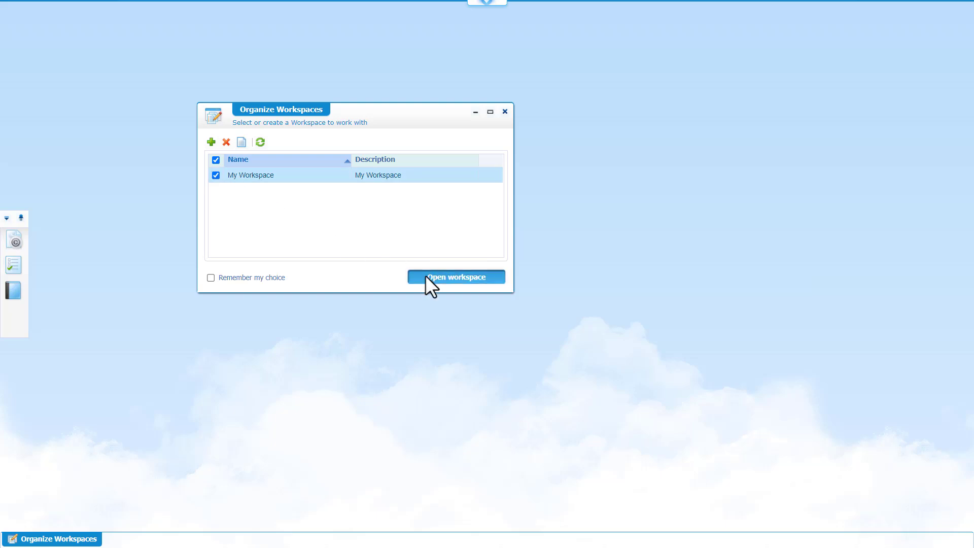
left_click(455, 277)
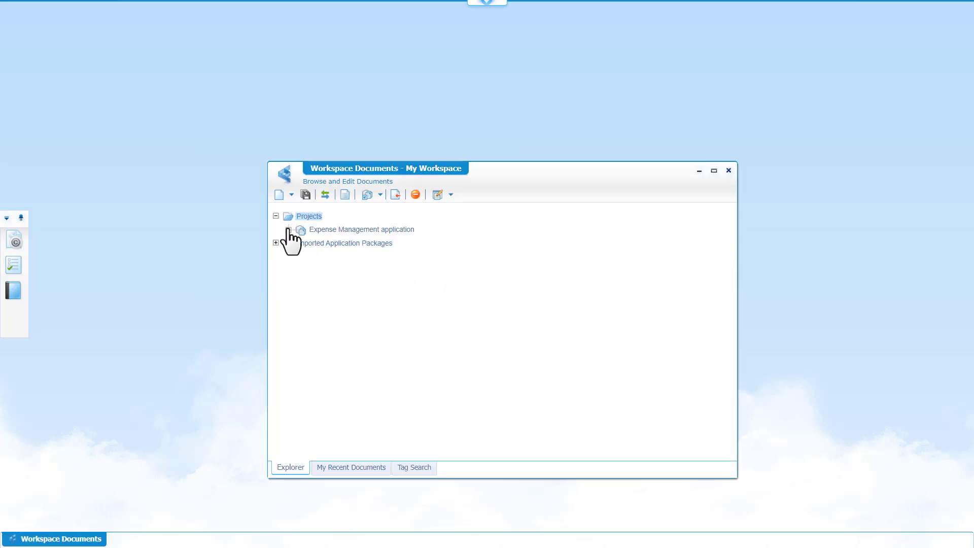
In the Expense entity's Email block, send from the logged-in user name using ScheduledEmailNotificationConfig.
double_click(361, 229)
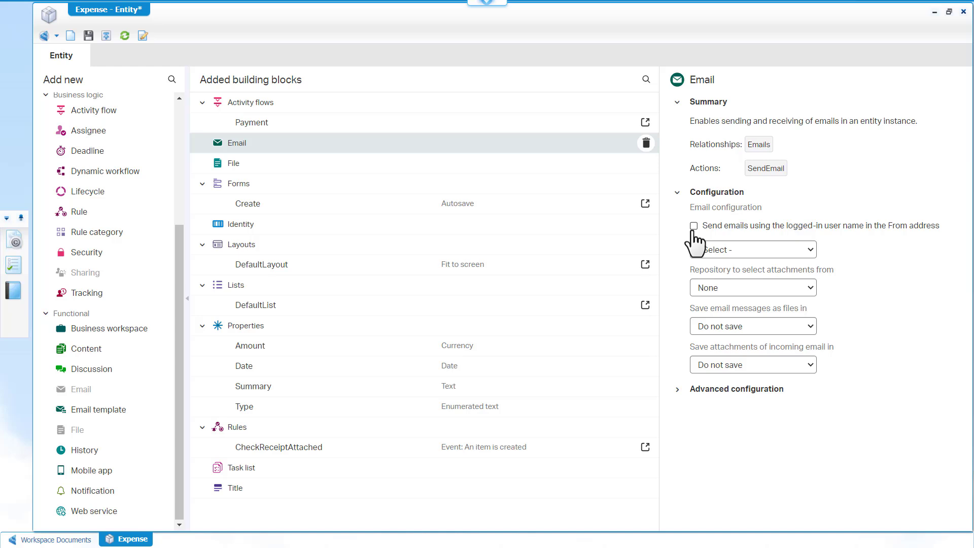
left_click(694, 225)
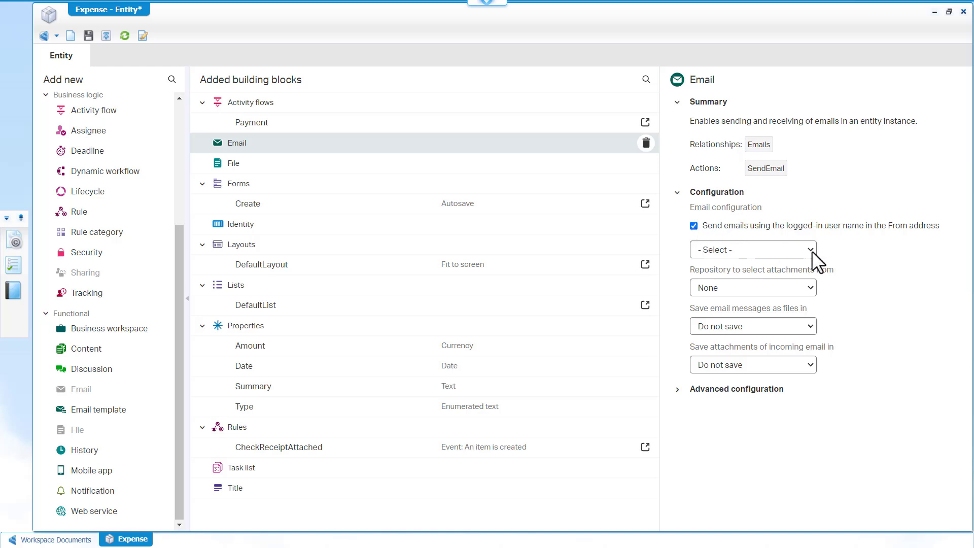
left_click(752, 249)
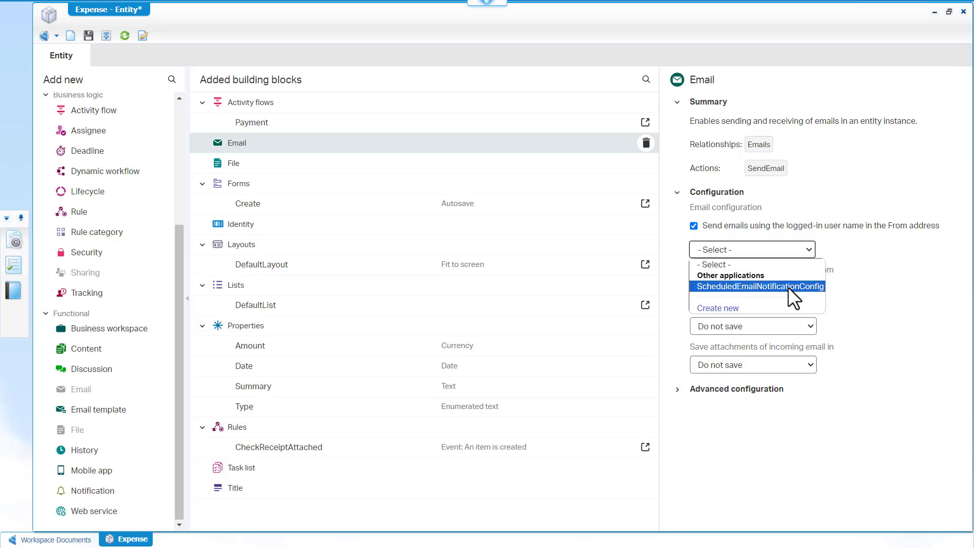
left_click(758, 286)
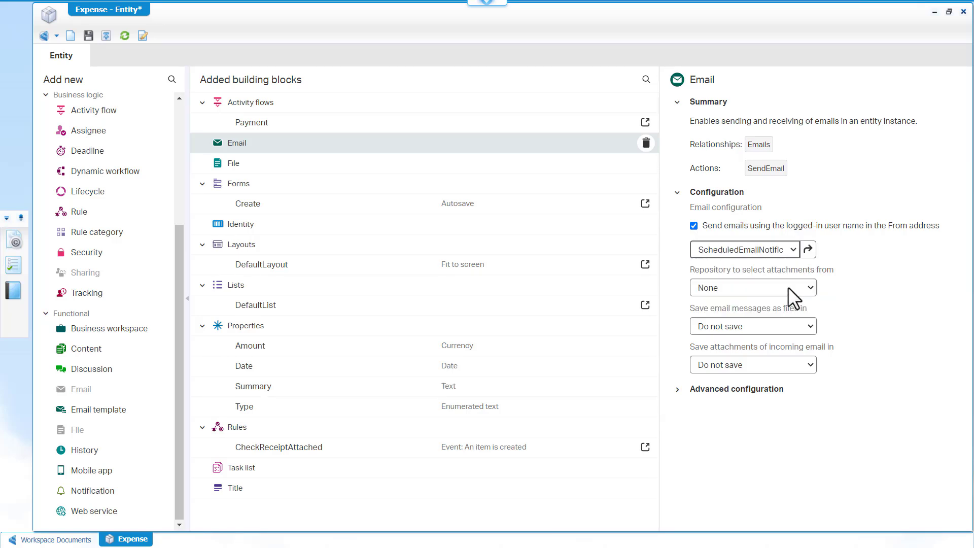
mouse_move(136, 61)
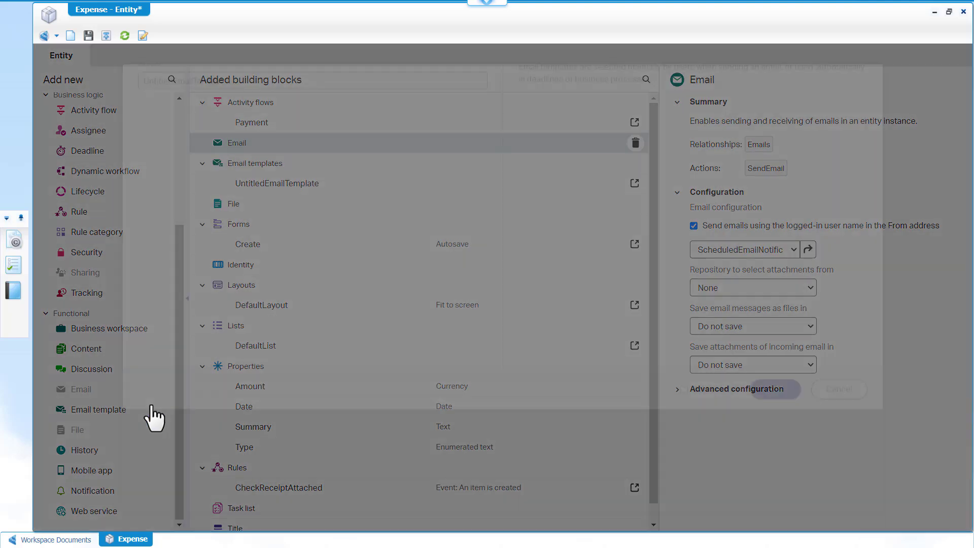
Add an email template labelled 'Review reminder' to the Expense entity.
left_click(98, 409)
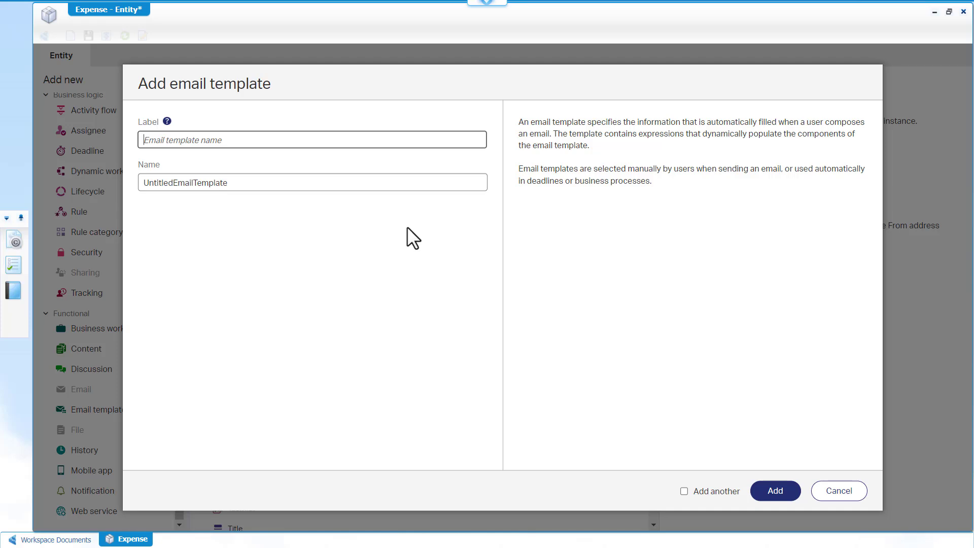
type("Review reminder")
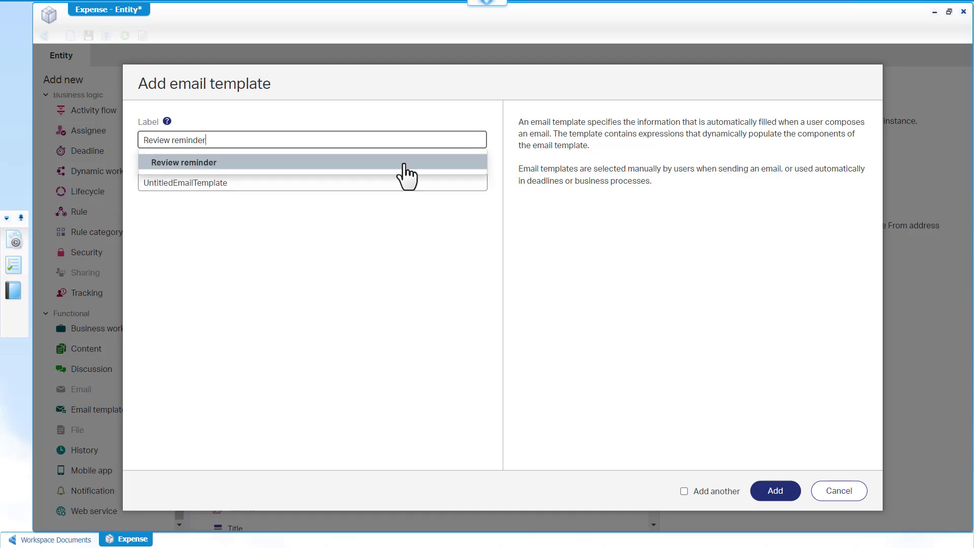
left_click(183, 163)
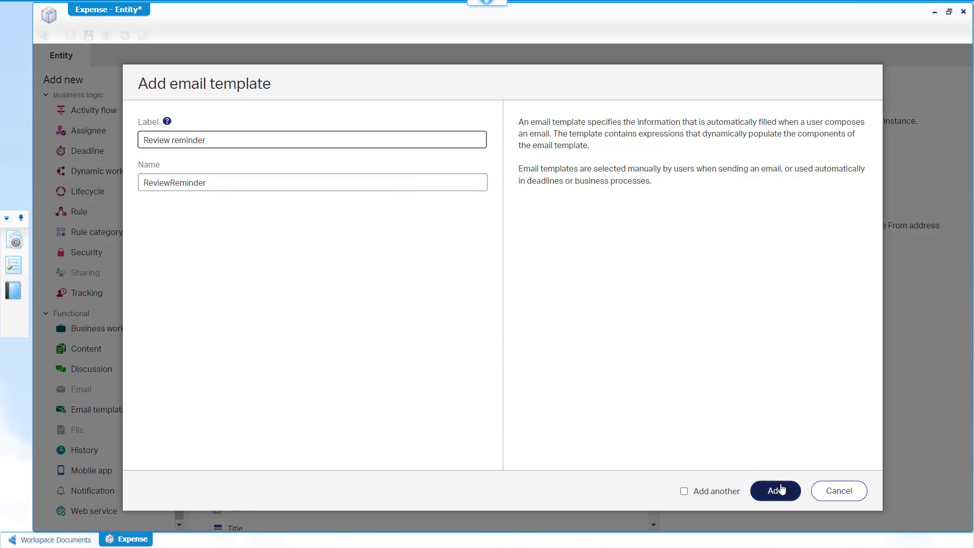
left_click(774, 490)
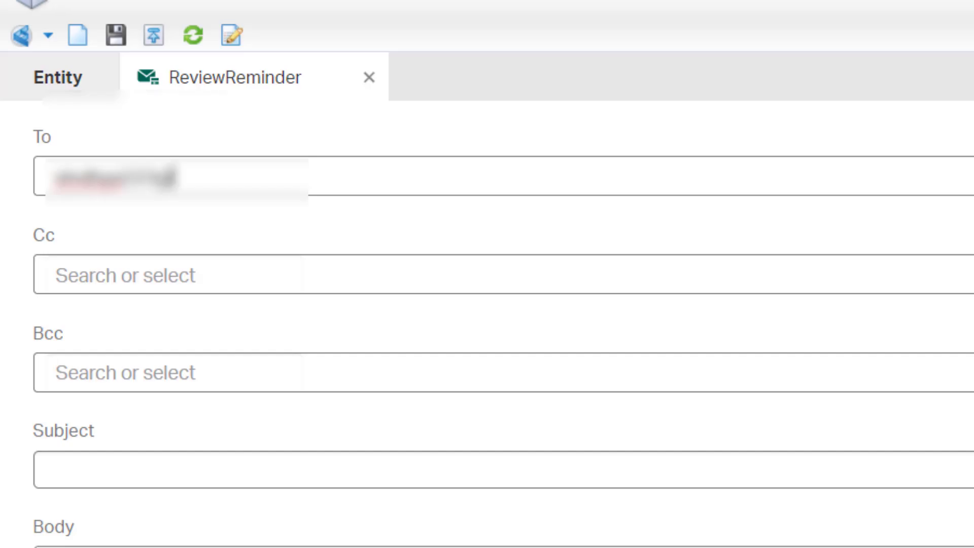
Set subject 'Please review expense from {user.Property.Full}' and body citing {item.Properties.Summa}.
type("Please review expense from")
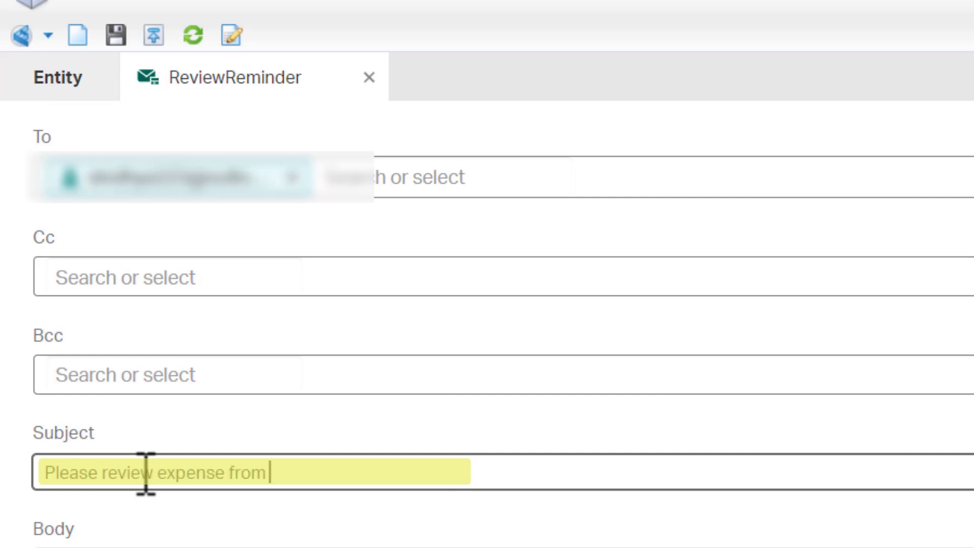
type("{user.Property.Full}")
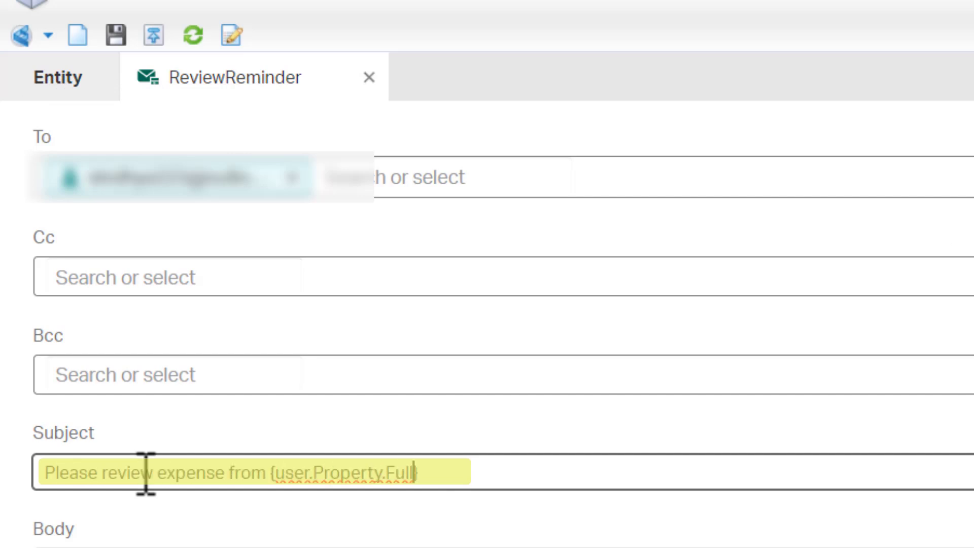
type("Please complete the review of e")
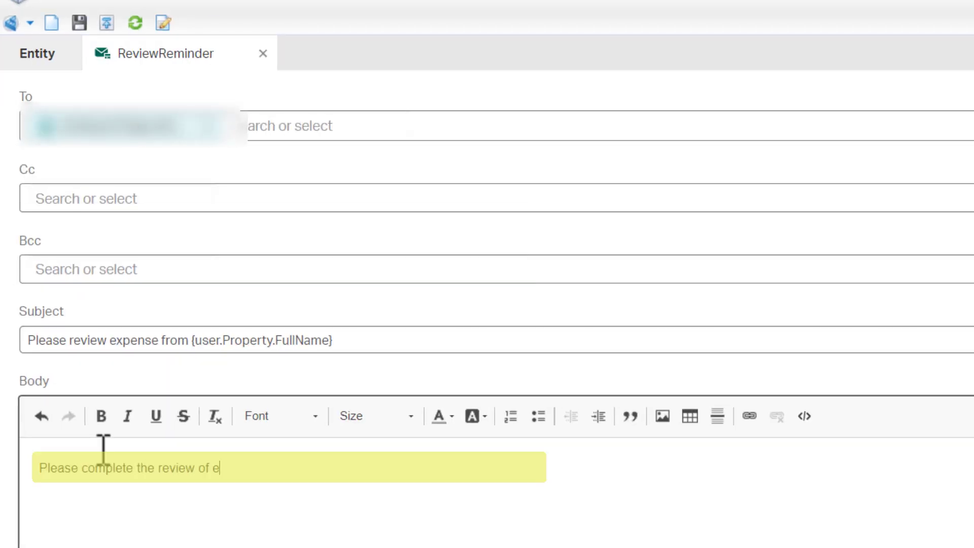
type("xpense {item.Properties.Summa}")
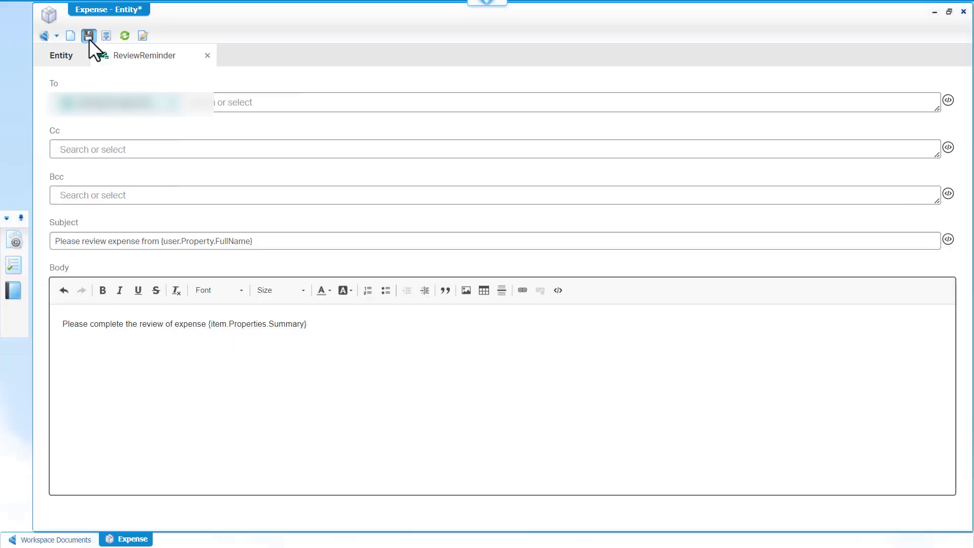
Save the email template and return to the Expense entity's building blocks.
left_click(88, 36)
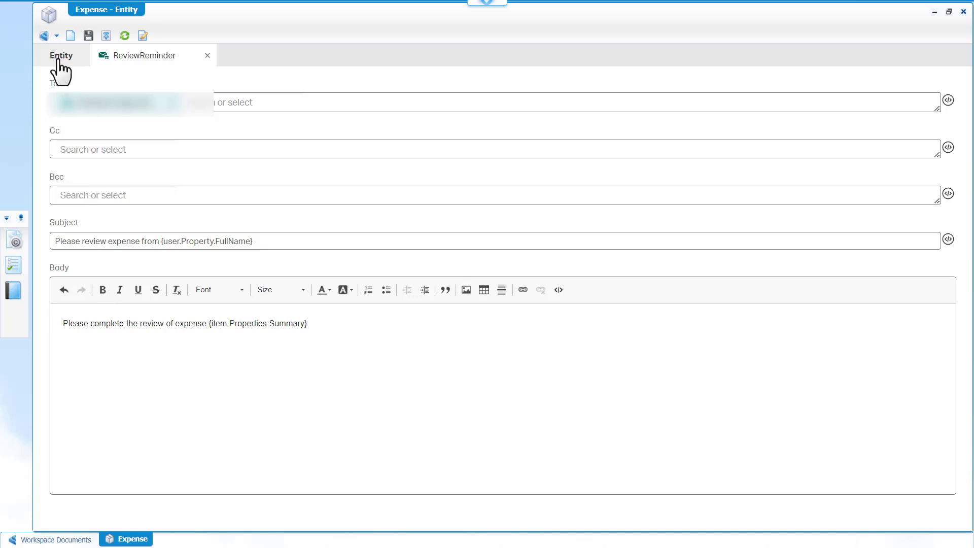
left_click(60, 55)
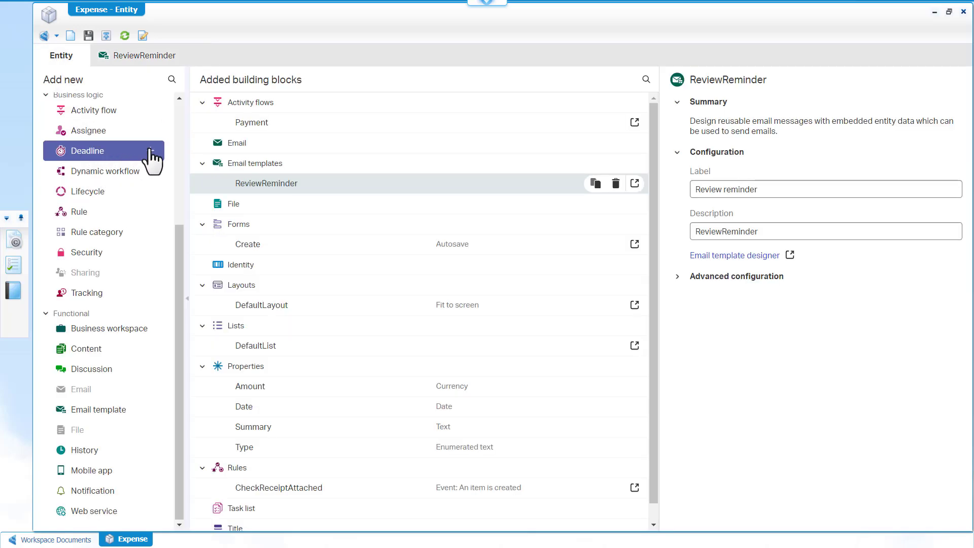
Add a deadline building block named PaymentDeadline to the Expense entity.
left_click(88, 150)
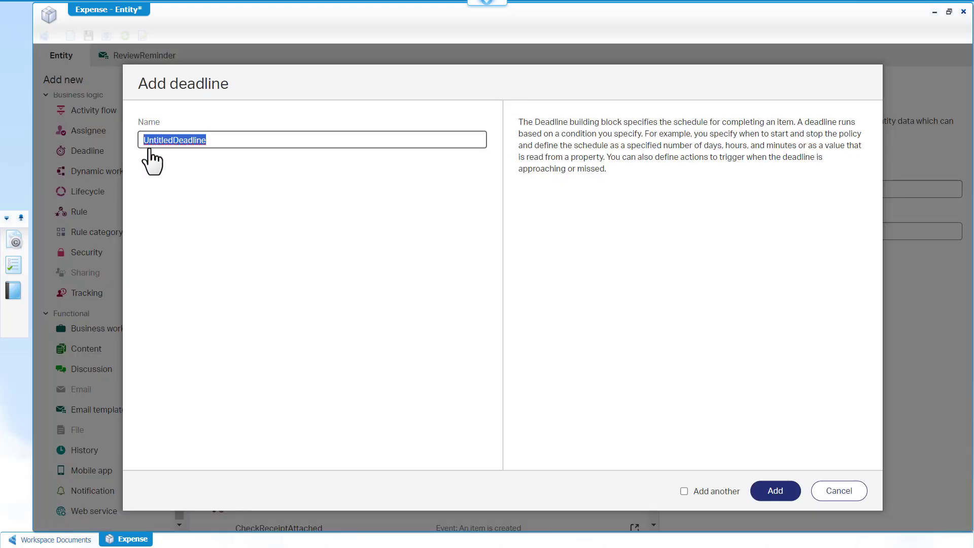
type("P")
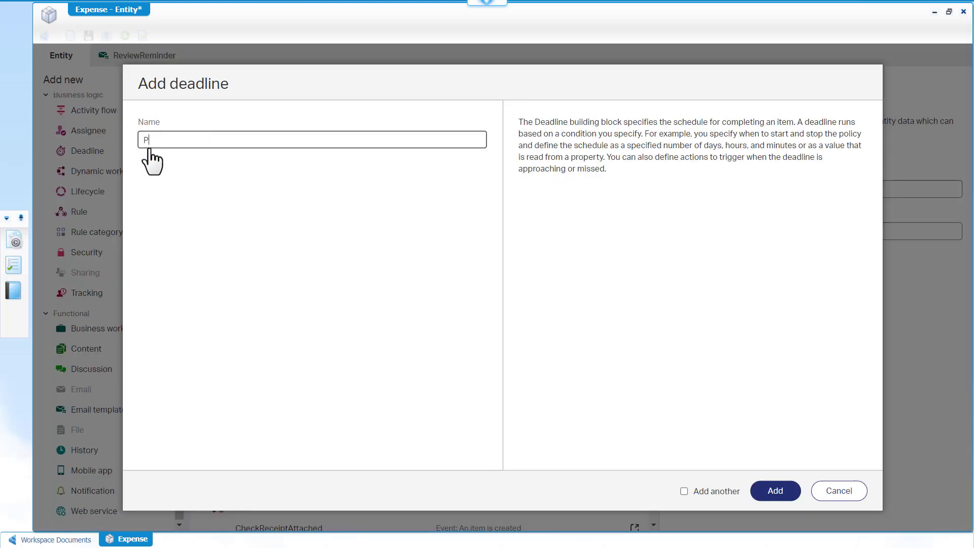
type("aymentDeadline")
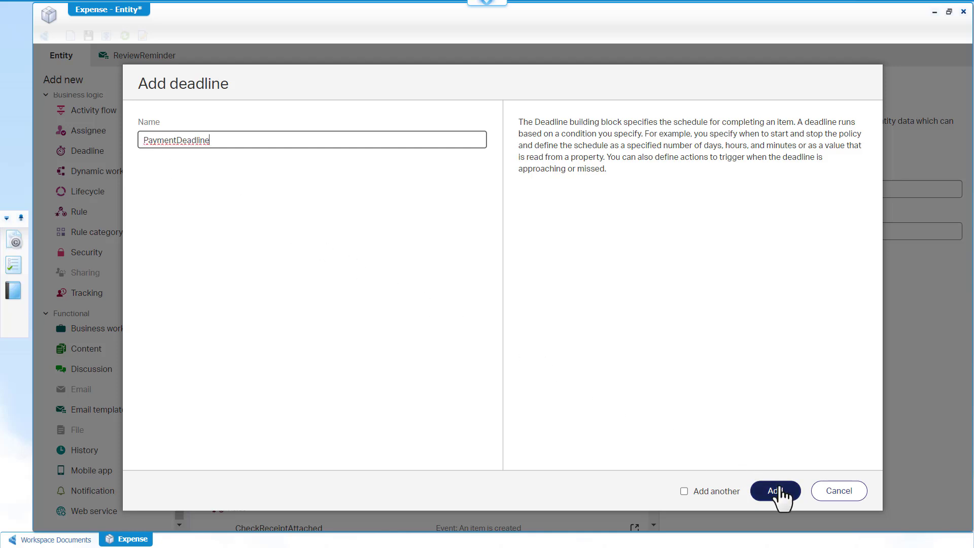
left_click(775, 490)
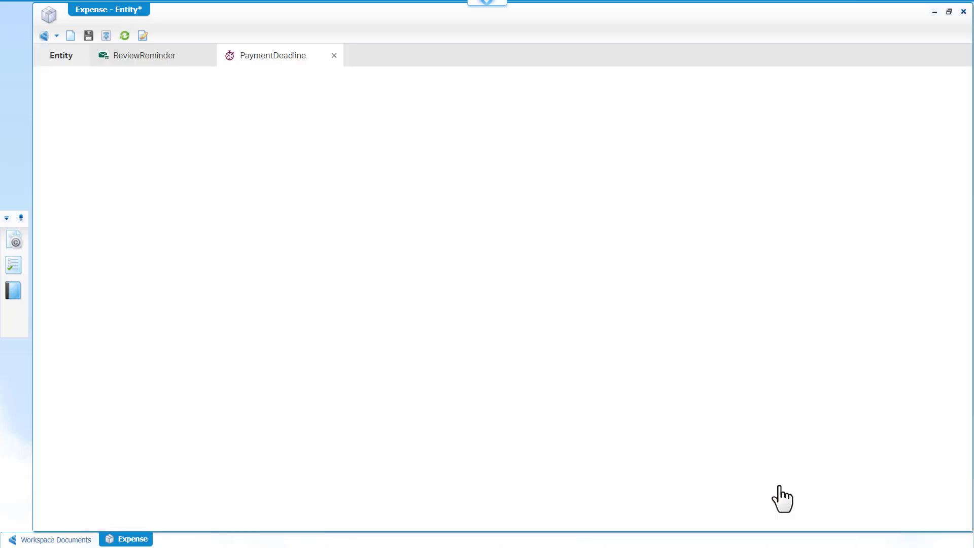
Stop PaymentDeadline when LastCompletedActivityFlow equals complete.
left_click(271, 55)
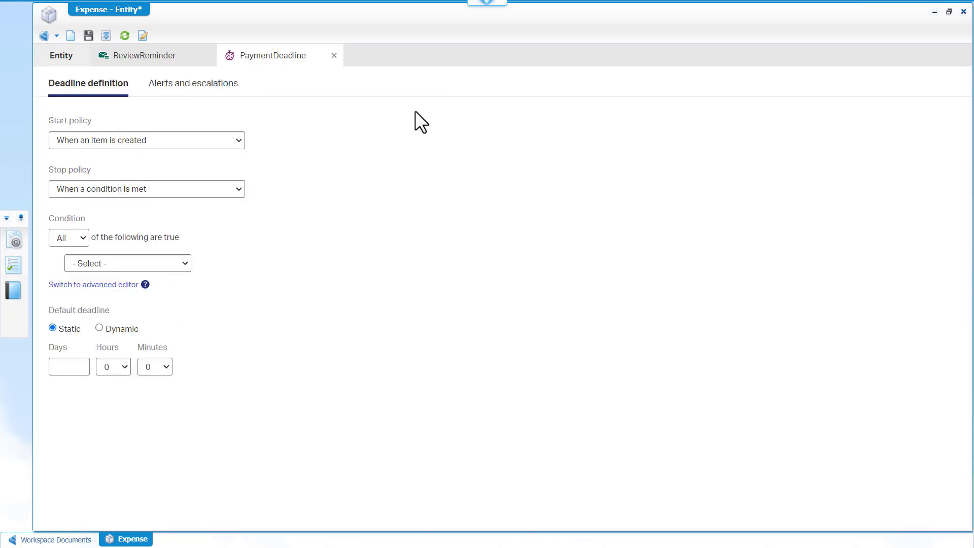
mouse_move(372, 123)
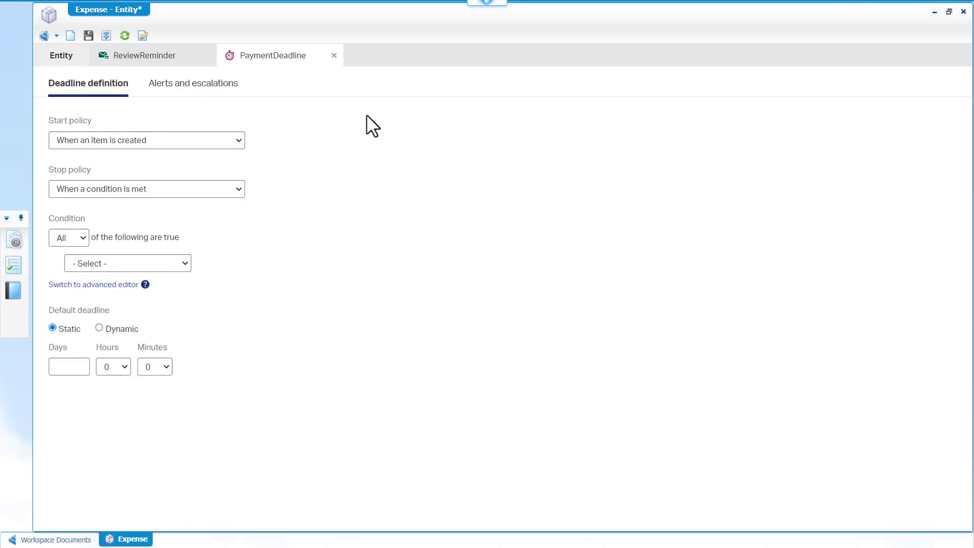
mouse_move(236, 144)
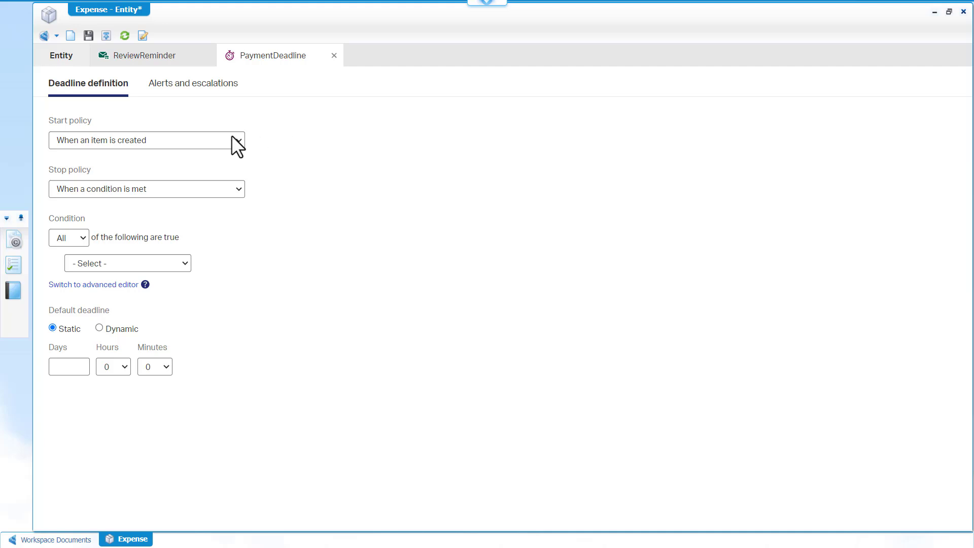
mouse_move(221, 190)
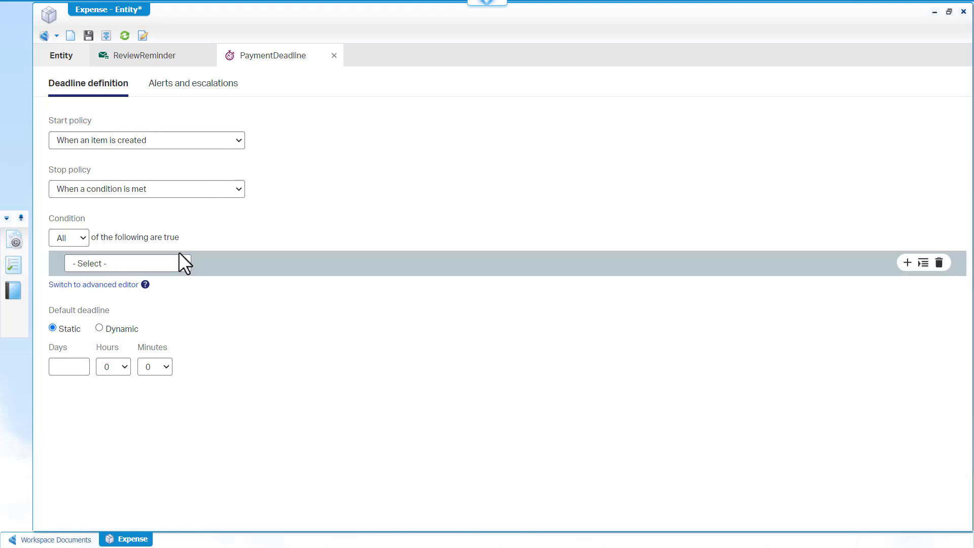
left_click(124, 263)
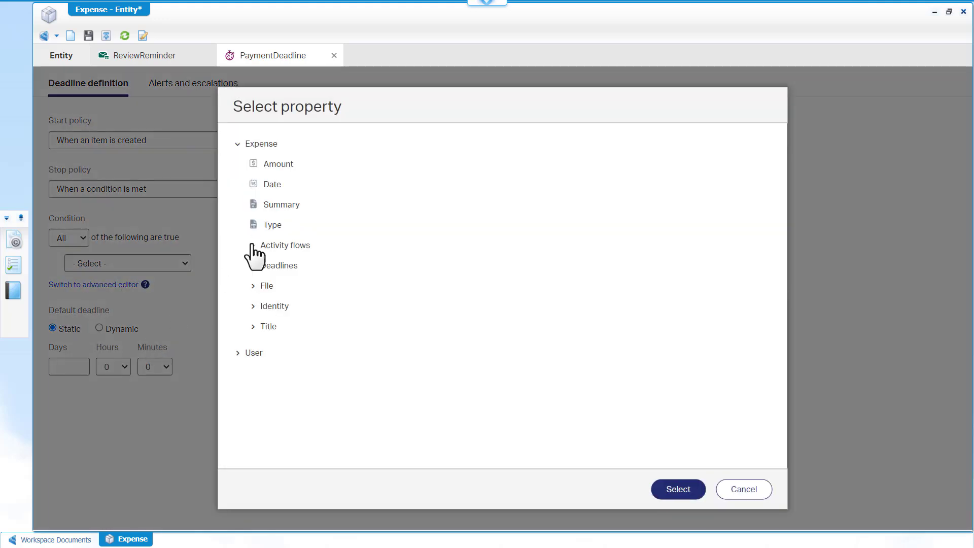
left_click(238, 245)
type("comple")
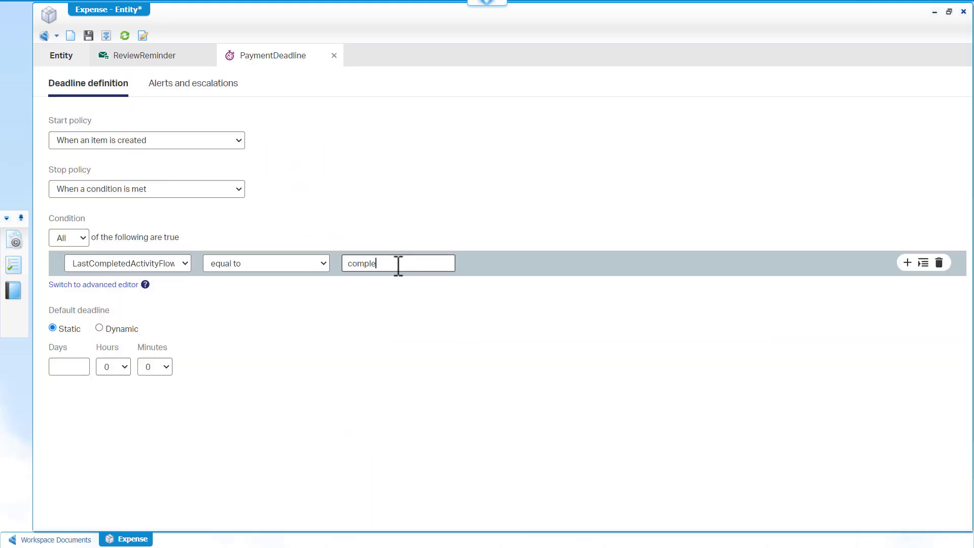
type("te")
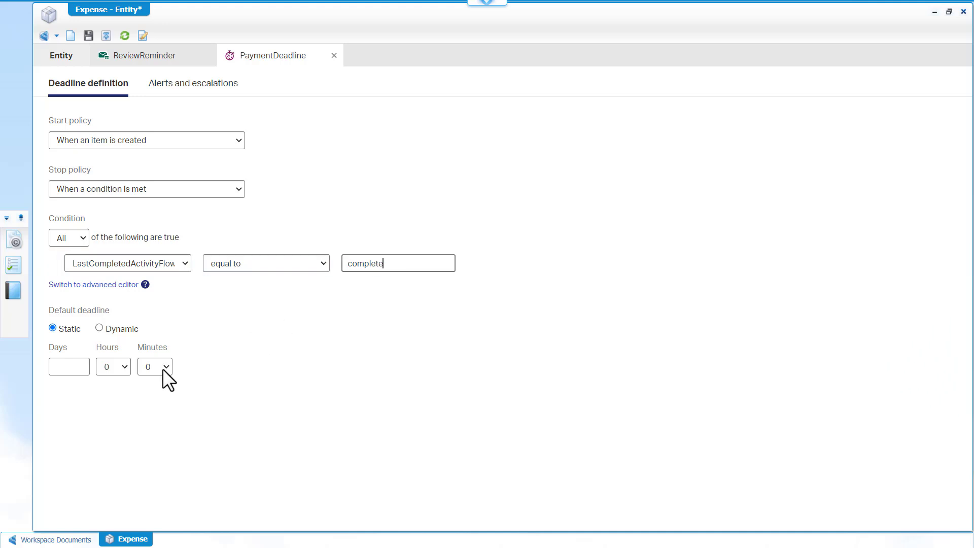
Set the default deadline to 2 minutes.
left_click(166, 366)
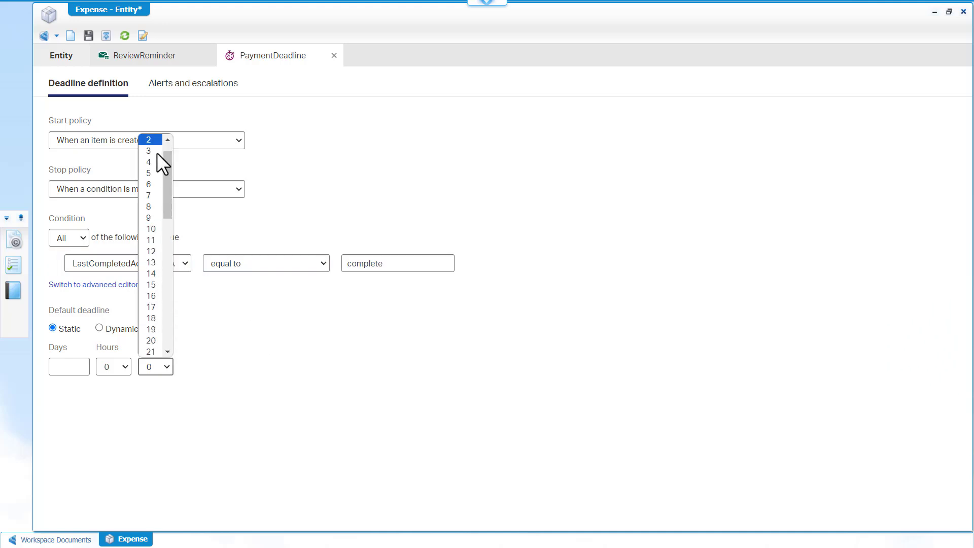
left_click(148, 139)
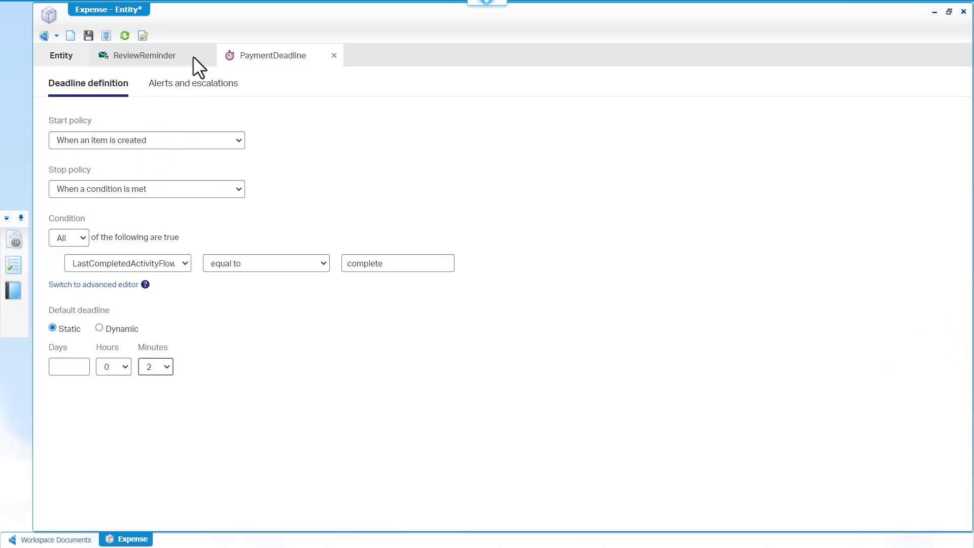
left_click(193, 83)
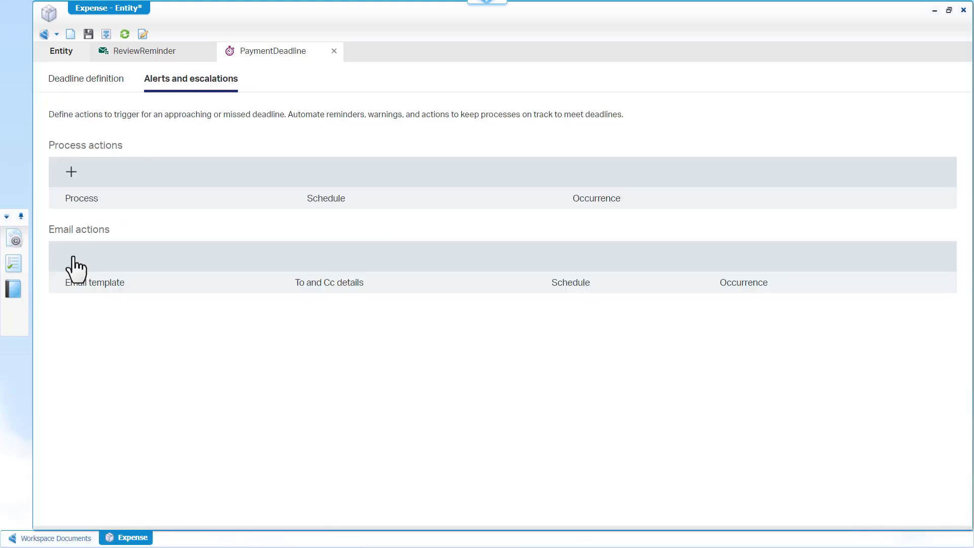
Add an email action sending ReviewReminder 2 minutes before the deadline and save the entity.
left_click(70, 256)
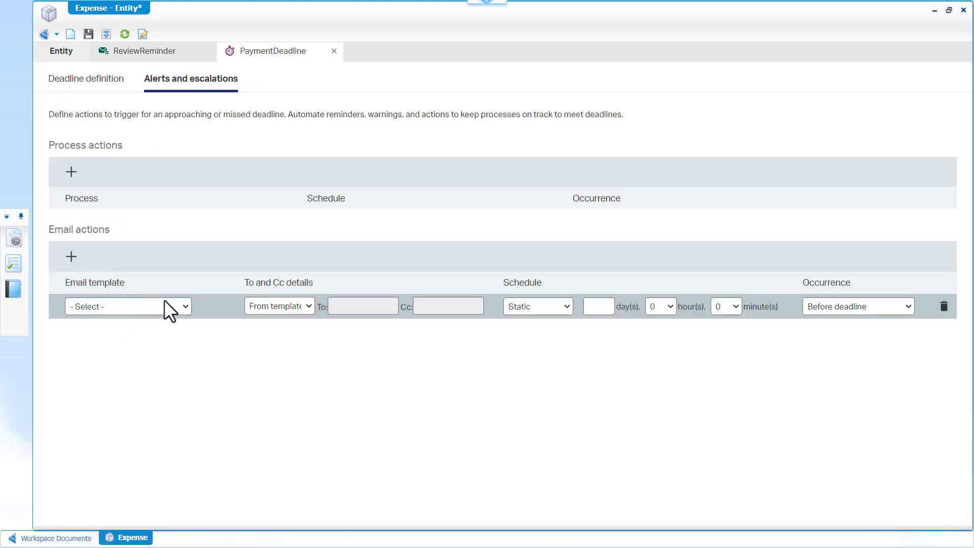
left_click(127, 305)
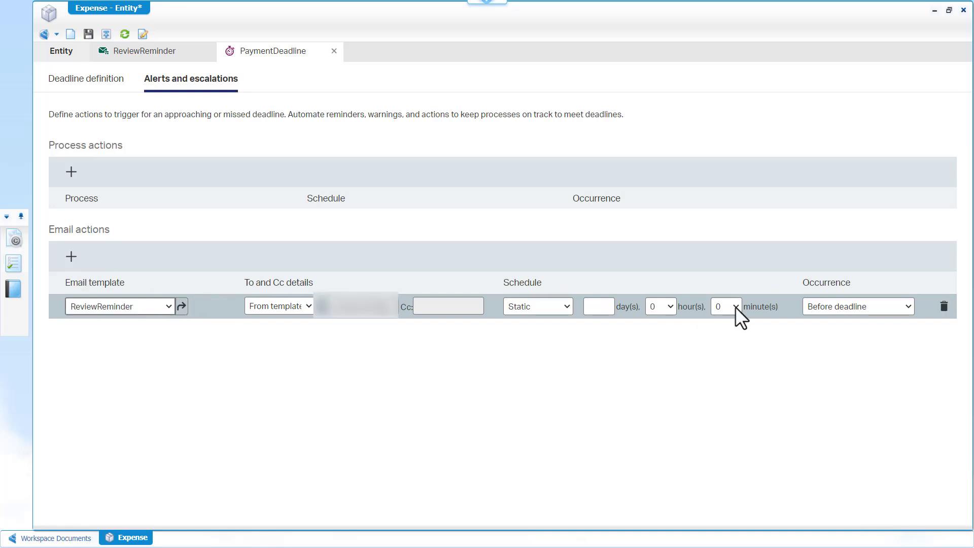
left_click(724, 306)
type("2")
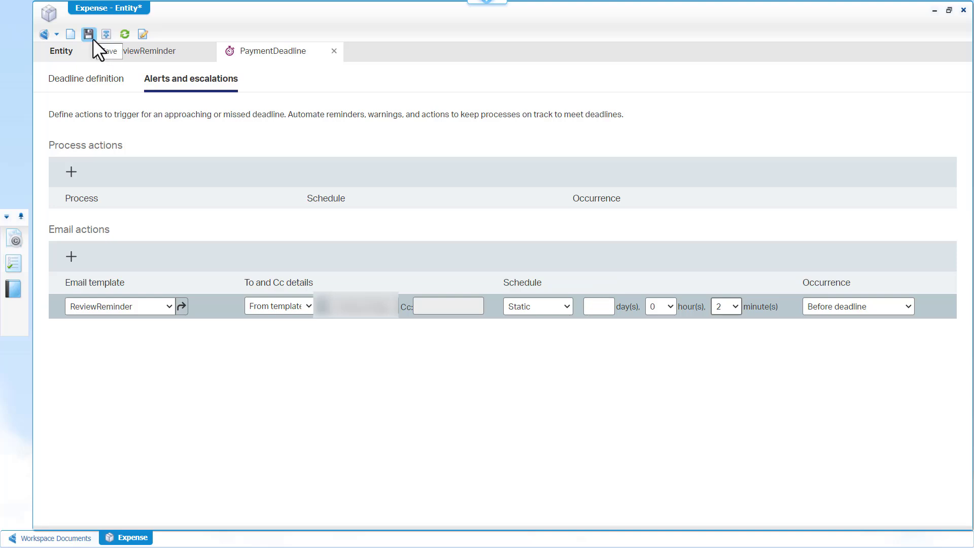
left_click(88, 34)
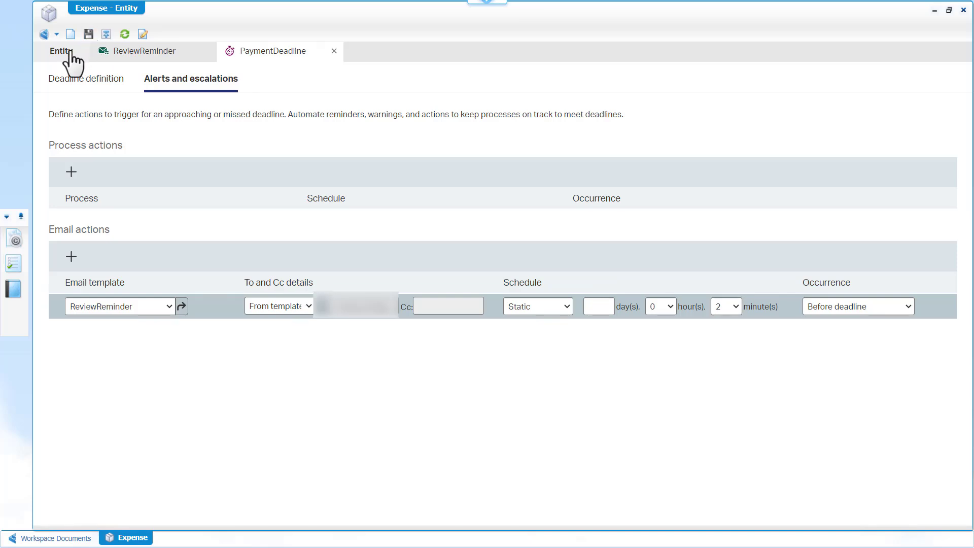
left_click(144, 51)
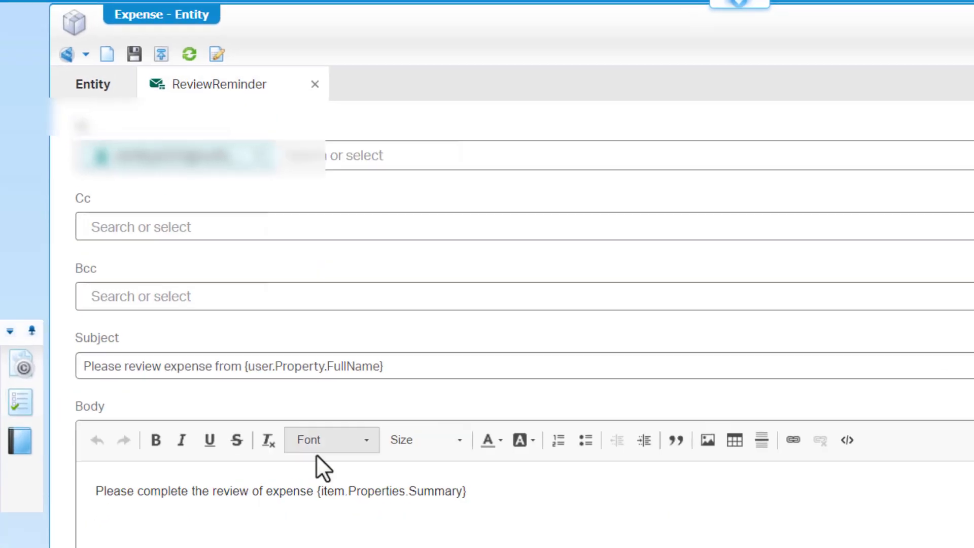
Add body line 'Payment is due {item.Deadlines.PaymentDeadline_D...}' to the ReviewReminder template.
type("Payment is due {item.D")
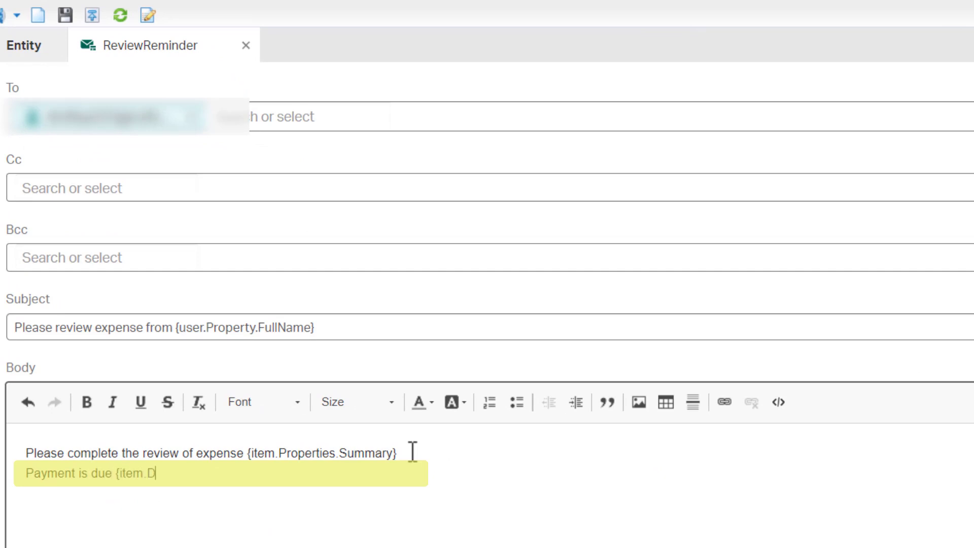
type("eadlines.PaymentDeadline_D")
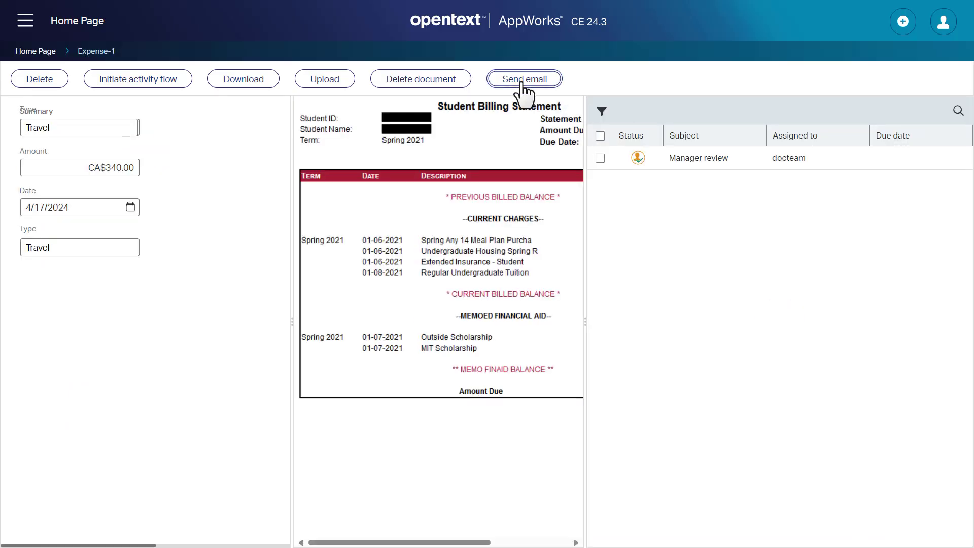
From Expense-1, send an email built from the Review reminder template.
left_click(523, 78)
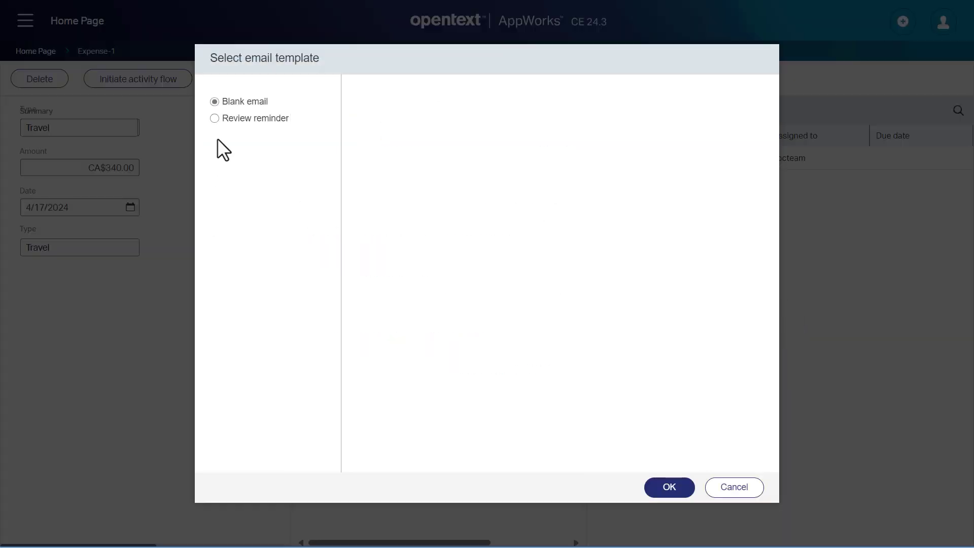
left_click(668, 487)
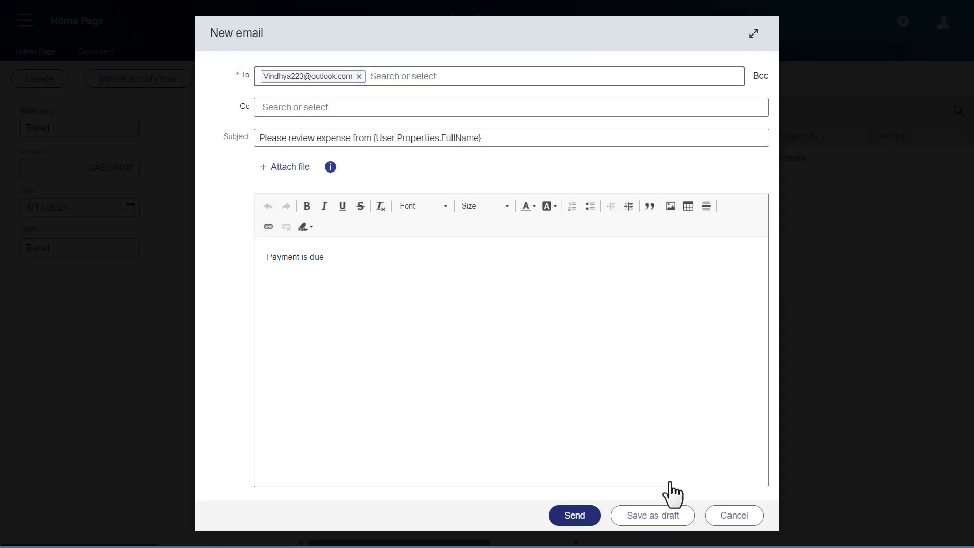
left_click(572, 515)
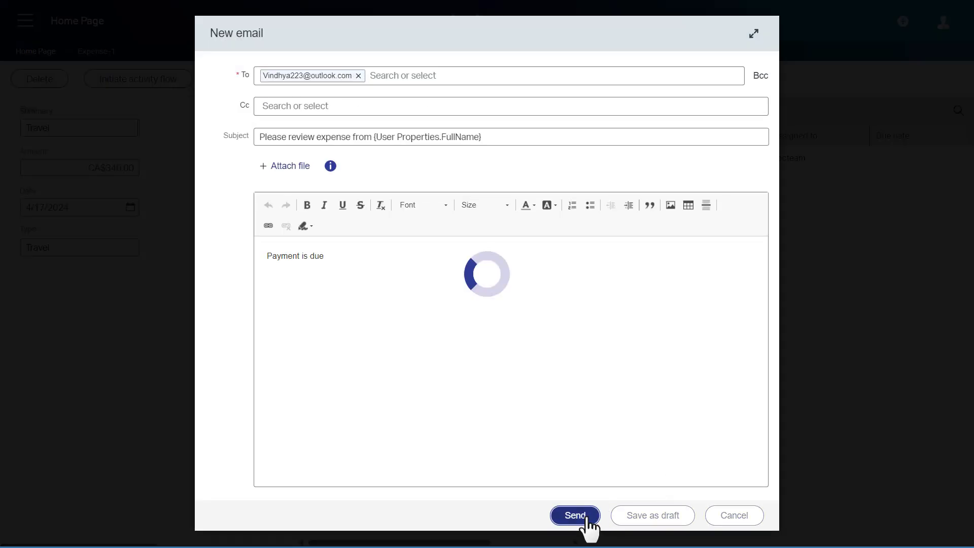
left_click(574, 515)
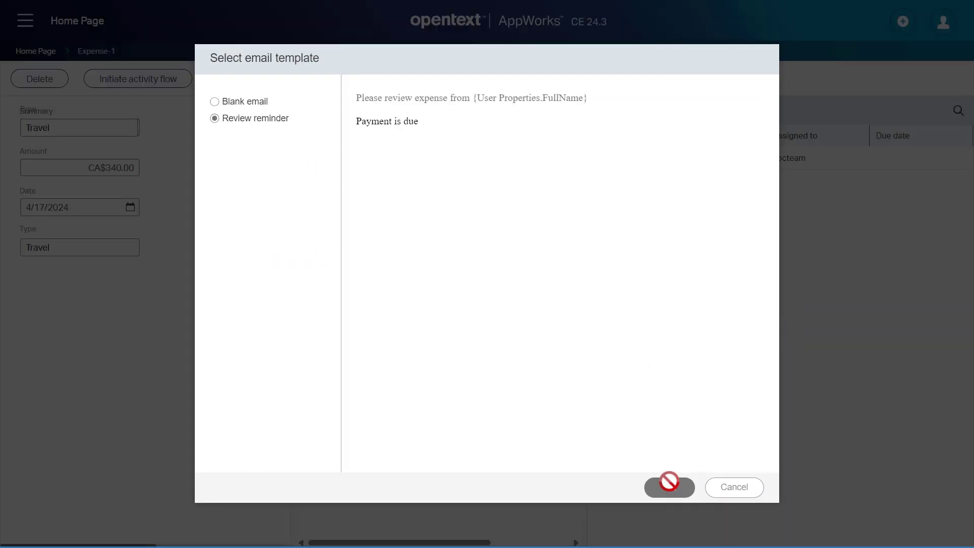
mouse_move(673, 415)
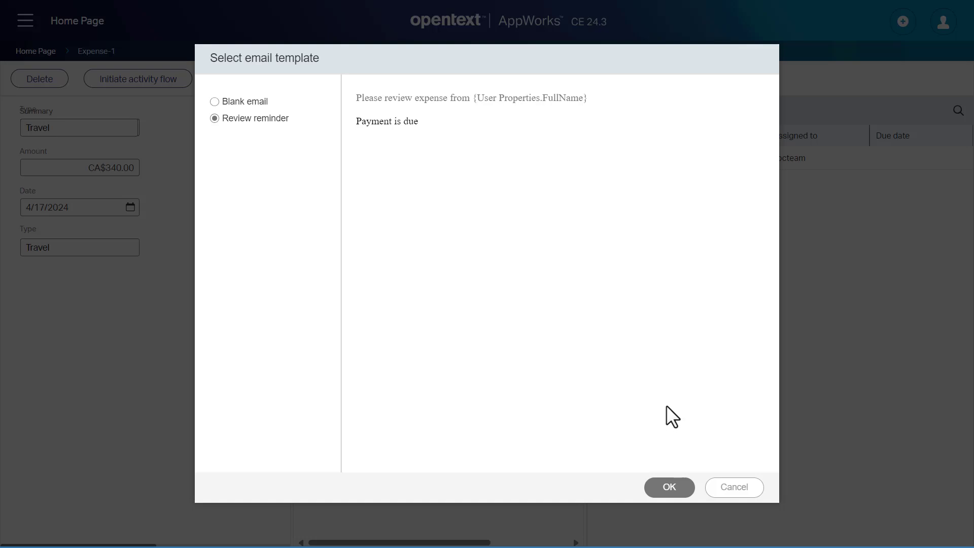